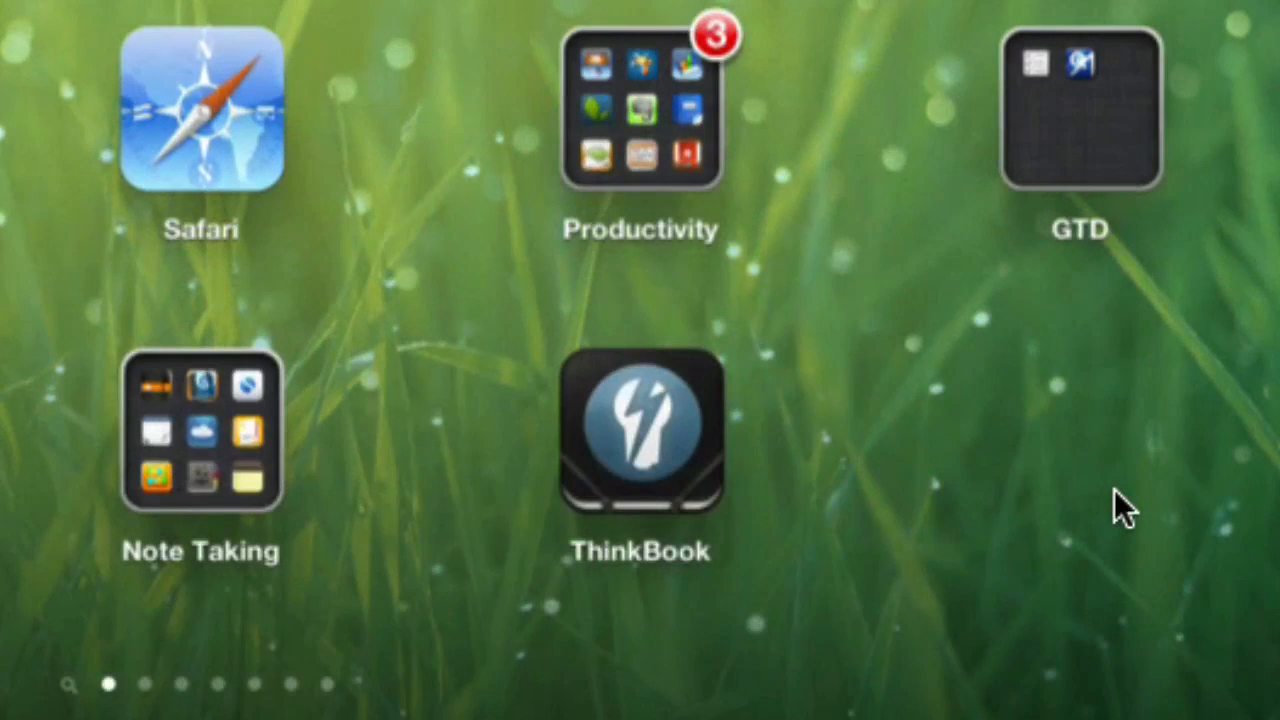
Launch the ThinkBook app from the iPad home screen
click(640, 430)
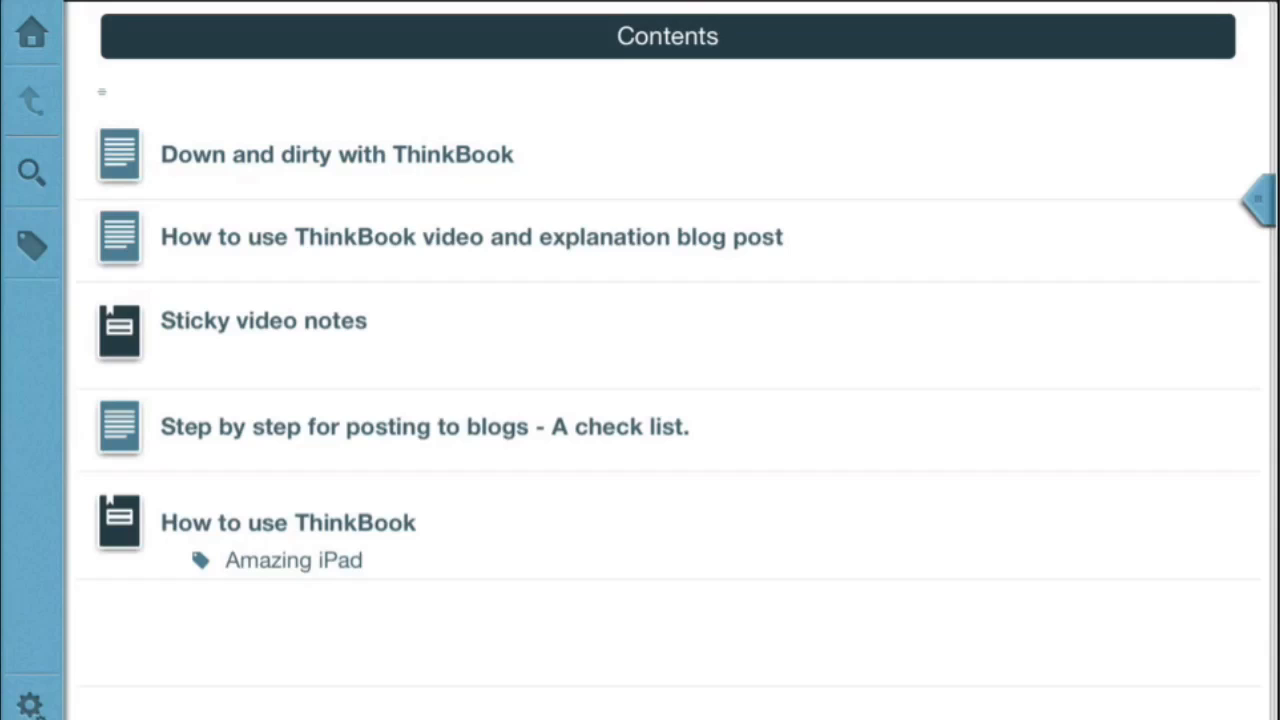
click(1256, 200)
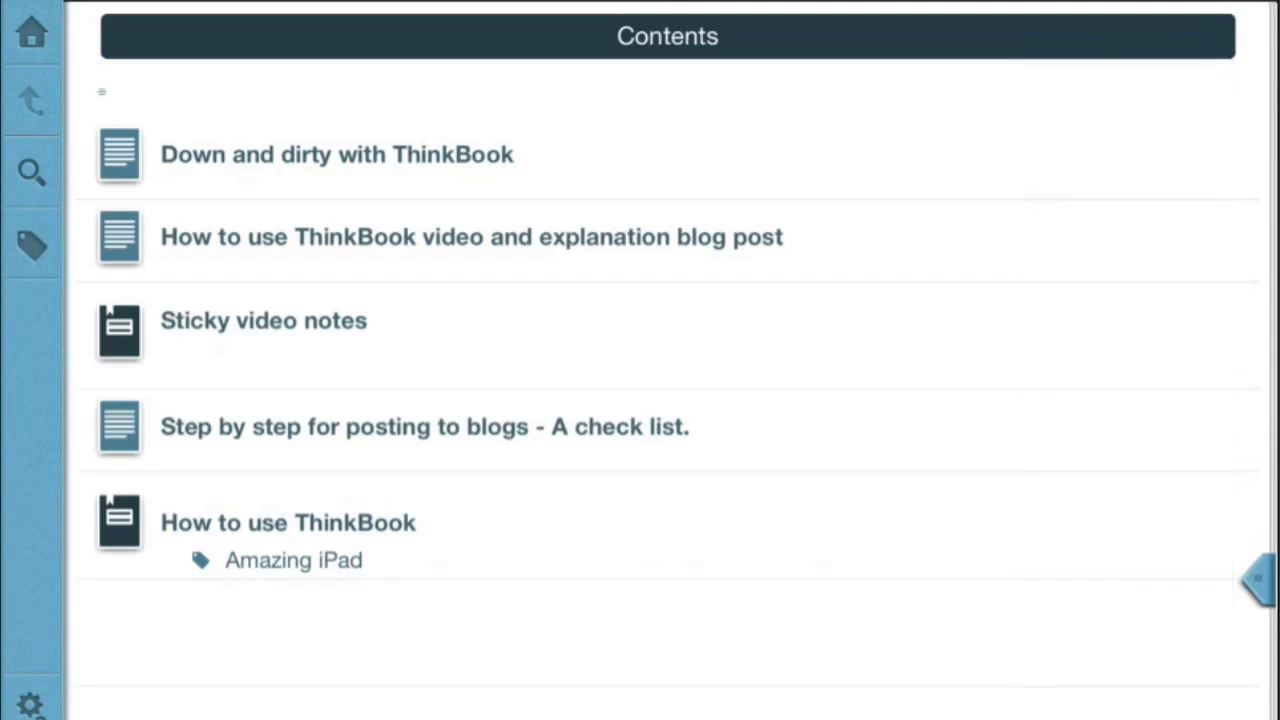
Make 'Keep the video short two to three minutes' a checkbox item tagged Amazing iPad
click(263, 320)
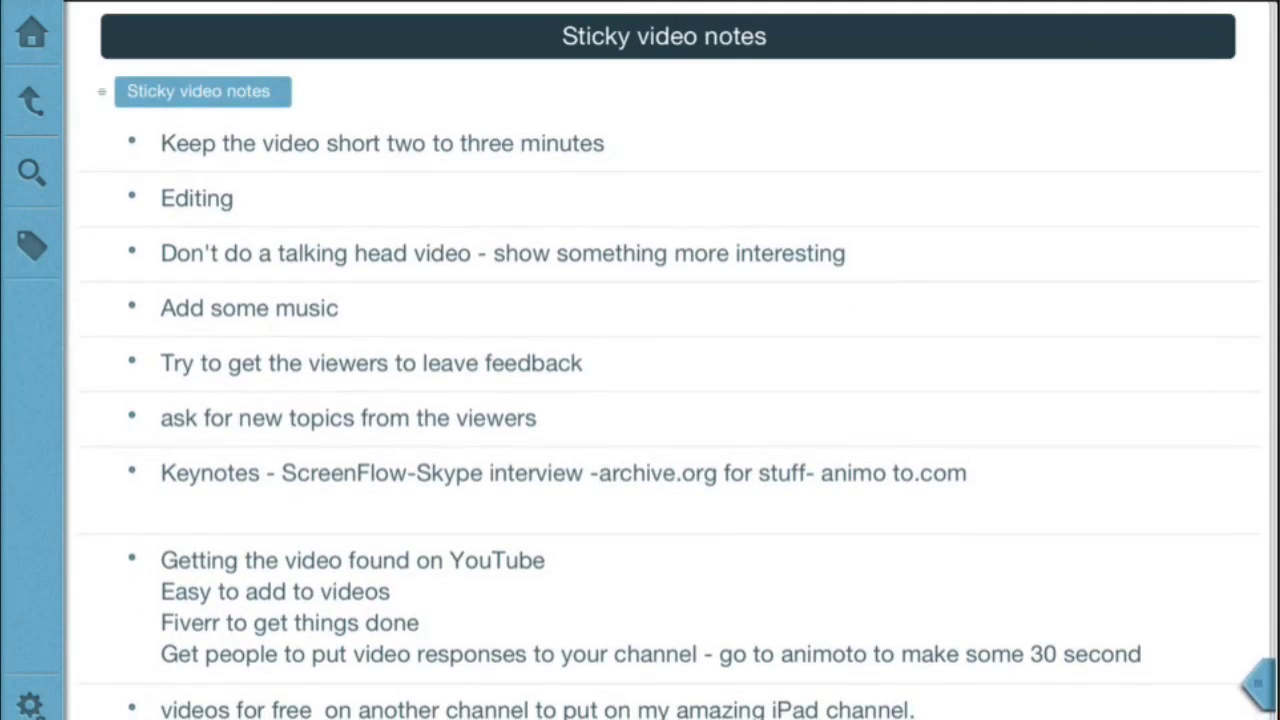
click(131, 143)
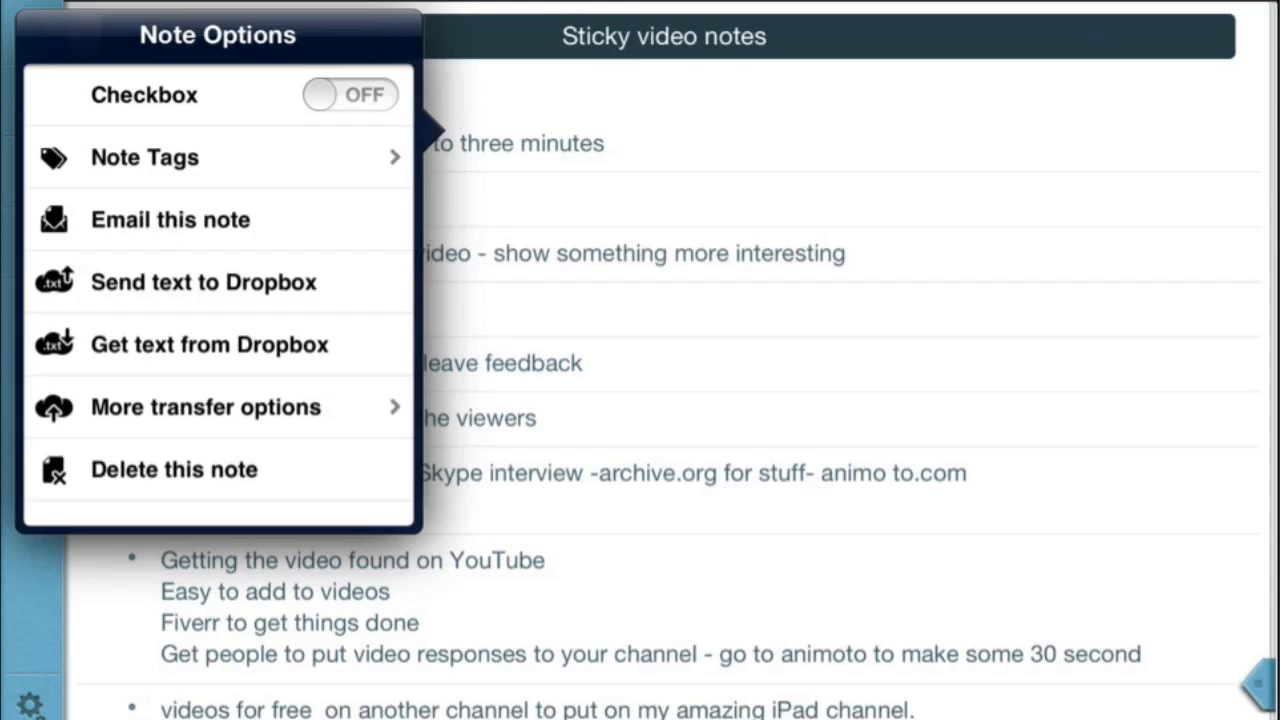
click(349, 94)
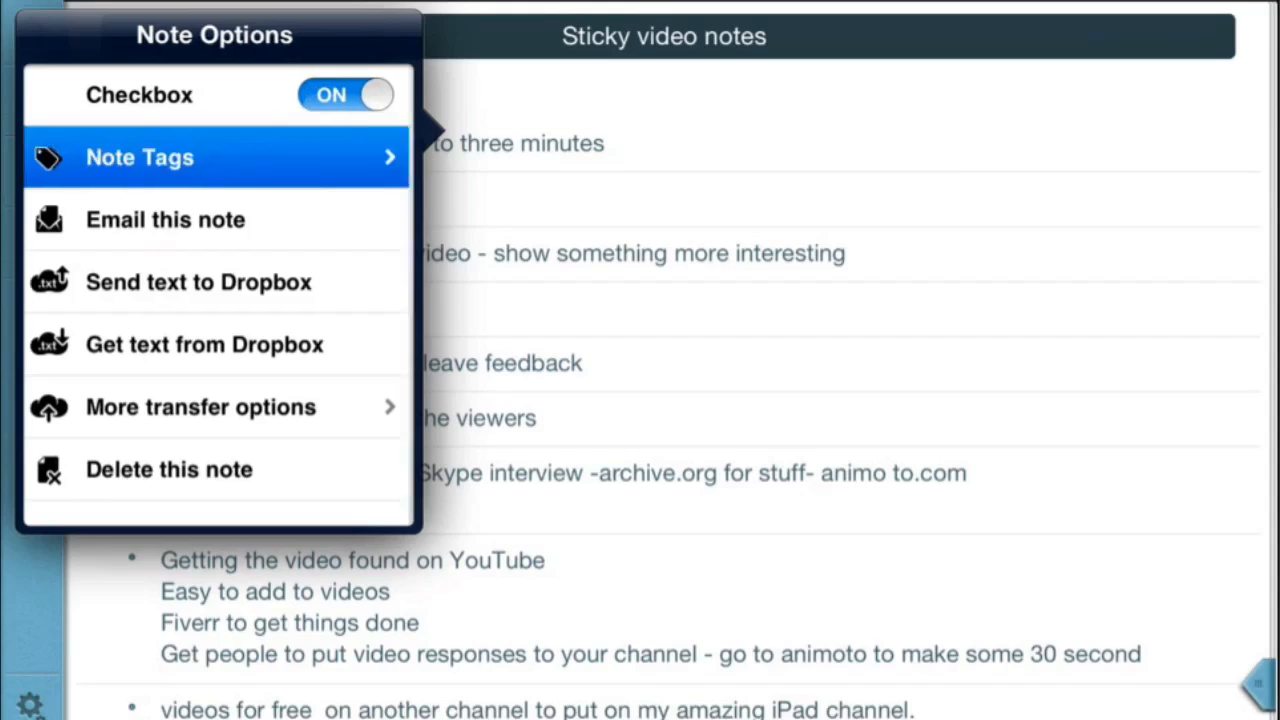
click(140, 157)
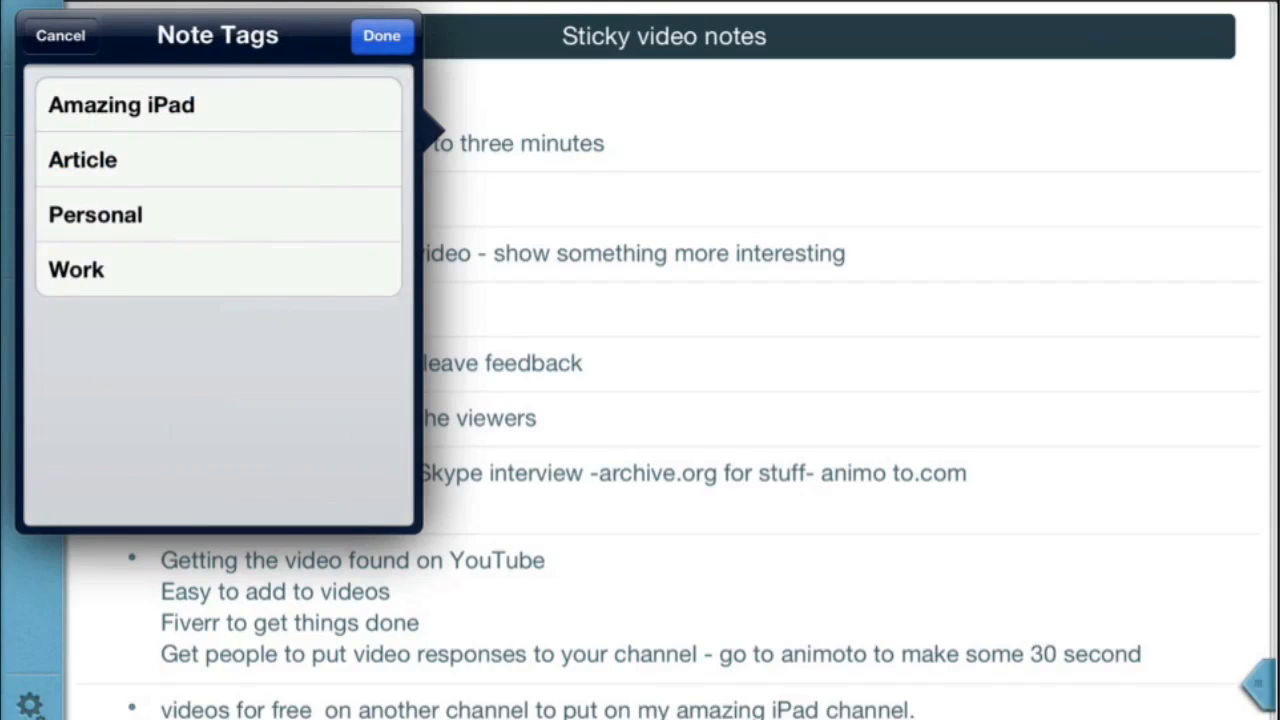
click(120, 104)
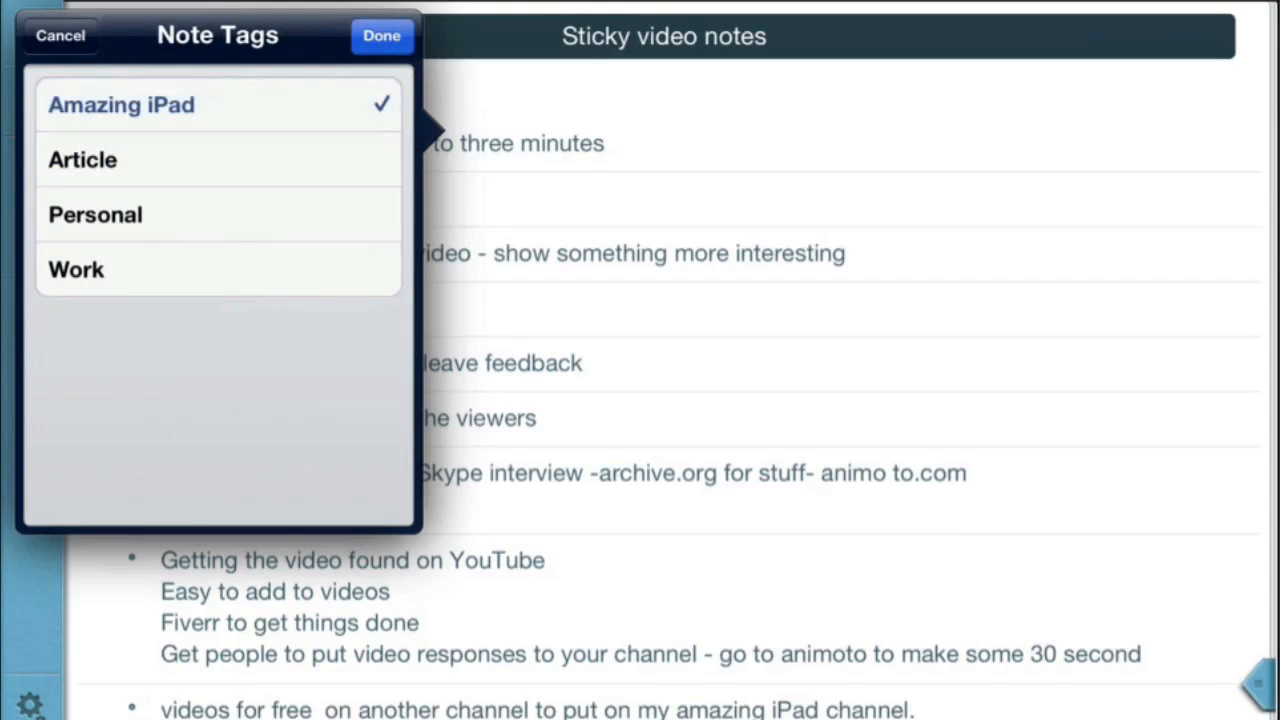
click(382, 35)
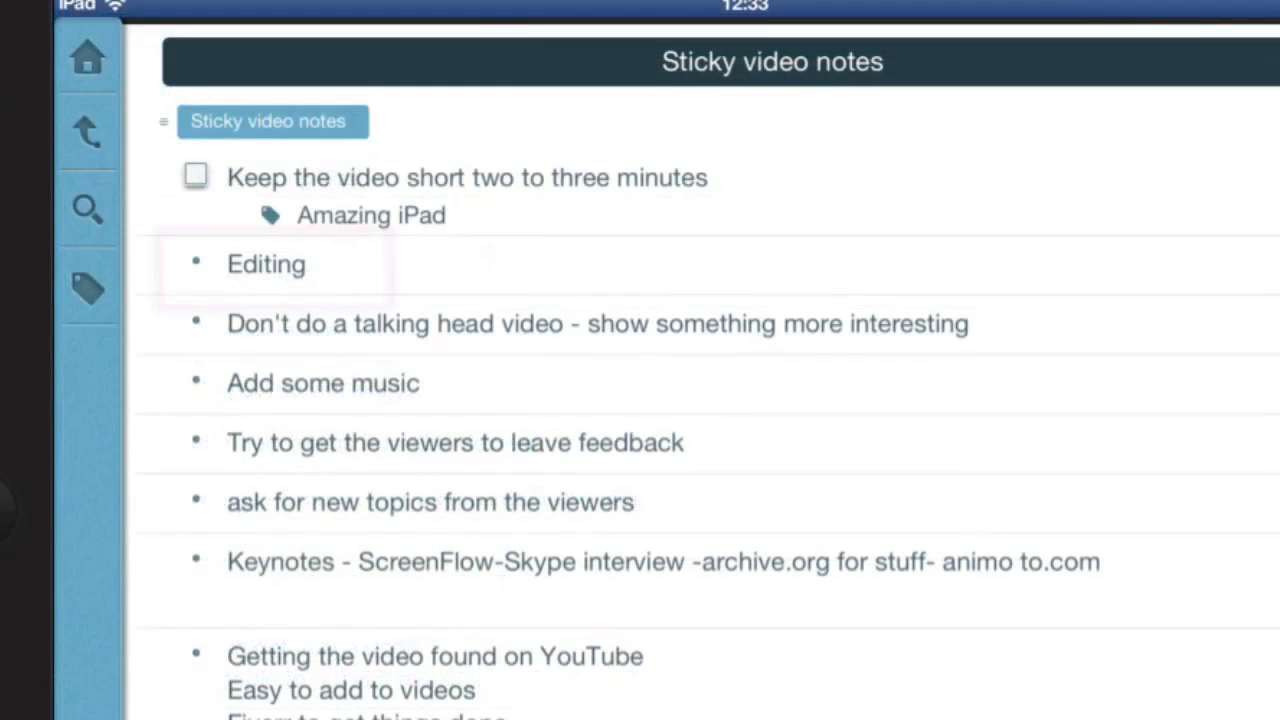
Indent the Editing note beneath the first note
click(266, 263)
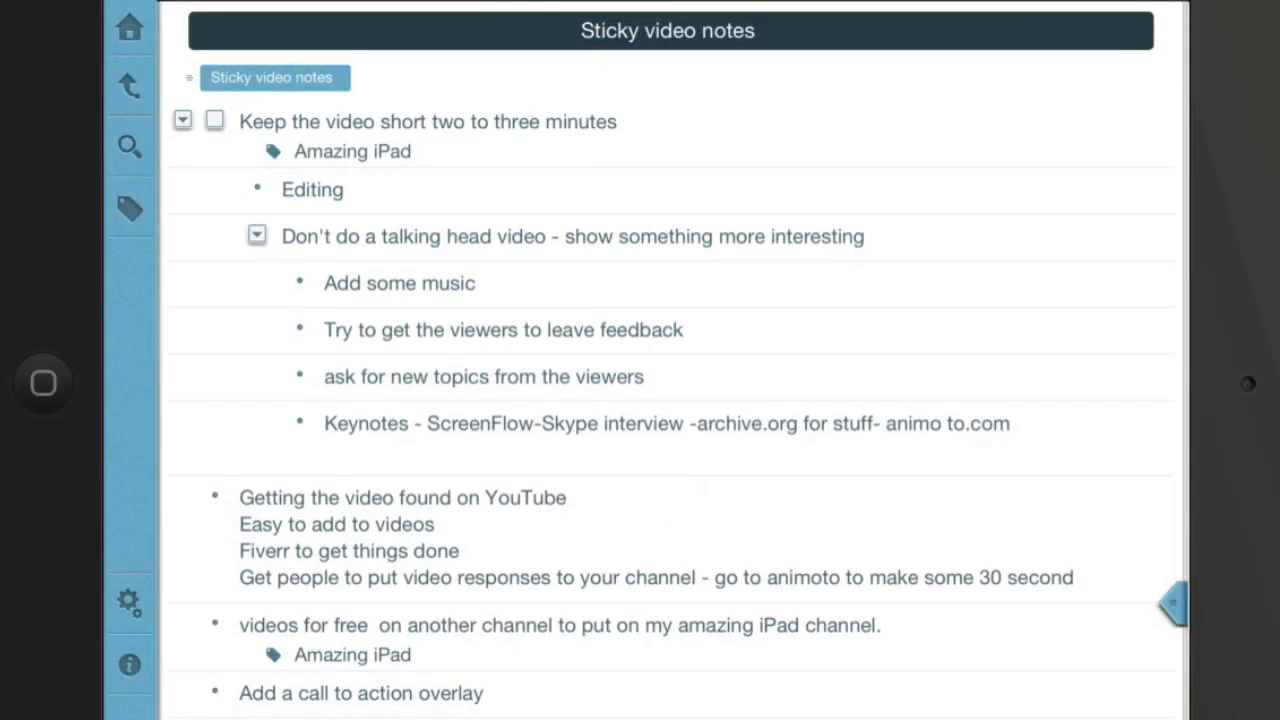
click(256, 235)
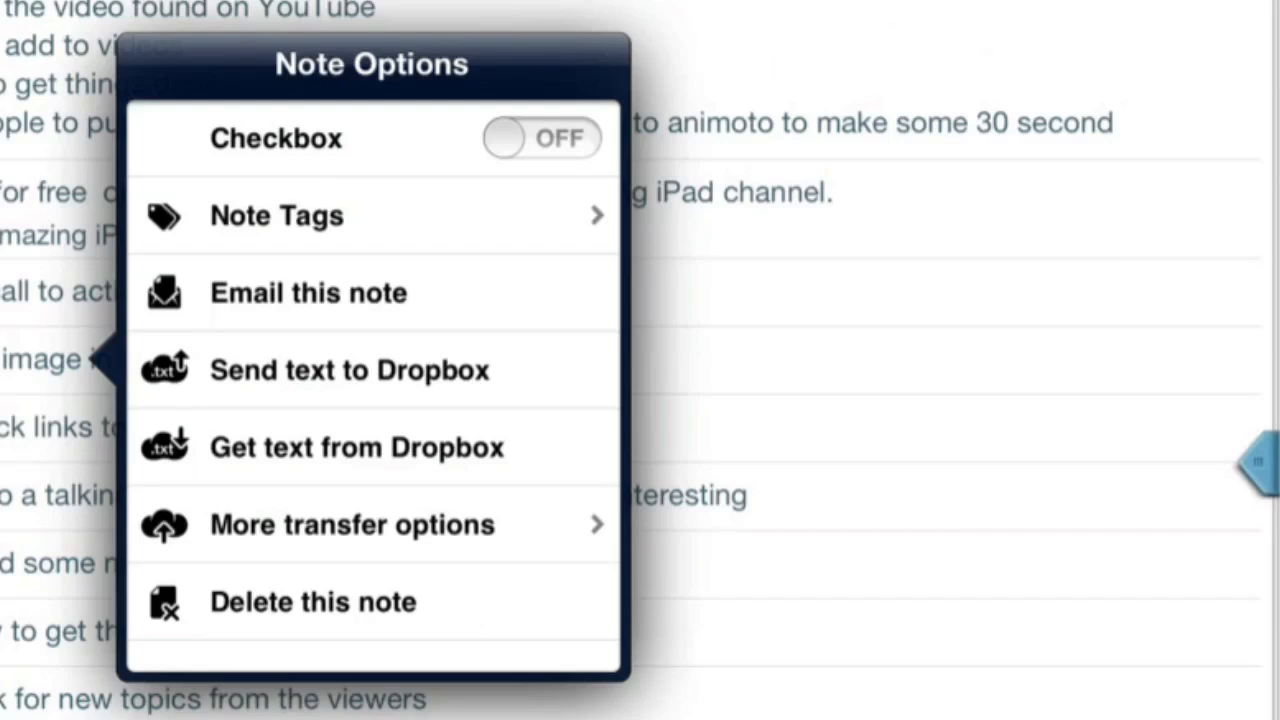
Show the extra transfer options: text files and backup to file or Dropbox
click(351, 524)
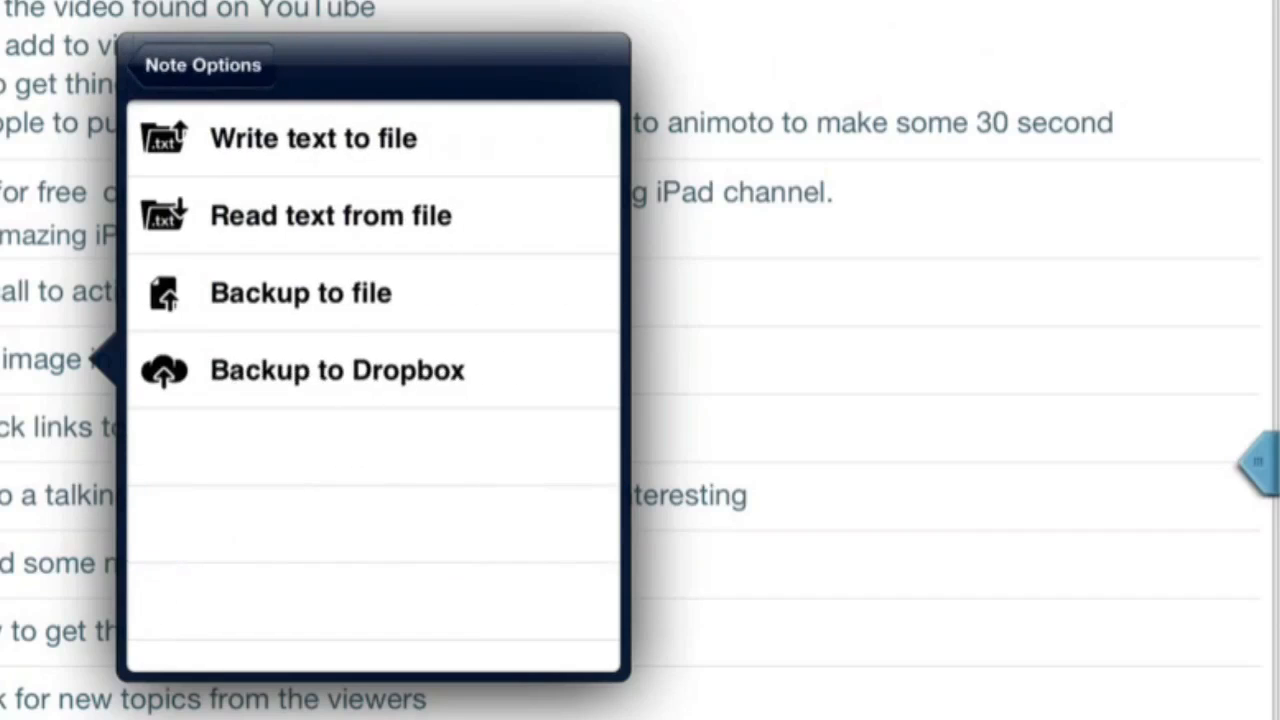